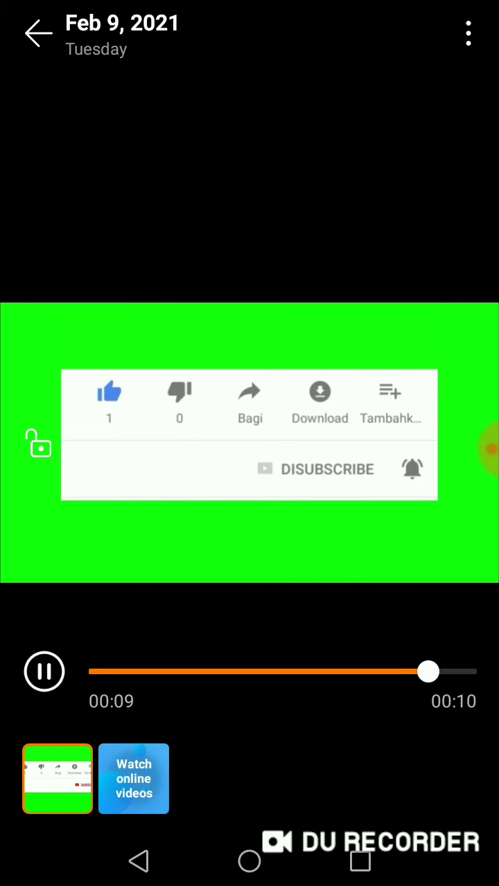
# Leave the Gallery video clip and return to the phone's home screen.
pyautogui.click(250, 862)
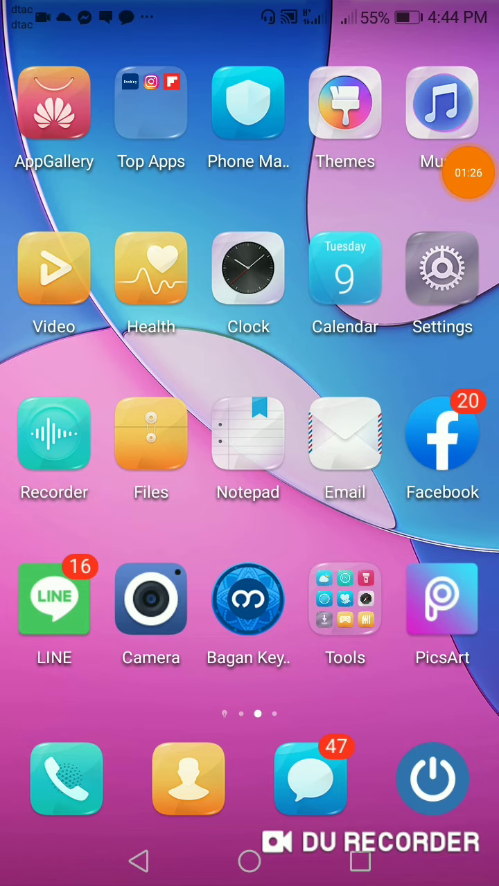
# Go from the home screen into Settings and the Dual SIM management page.
pyautogui.click(440, 268)
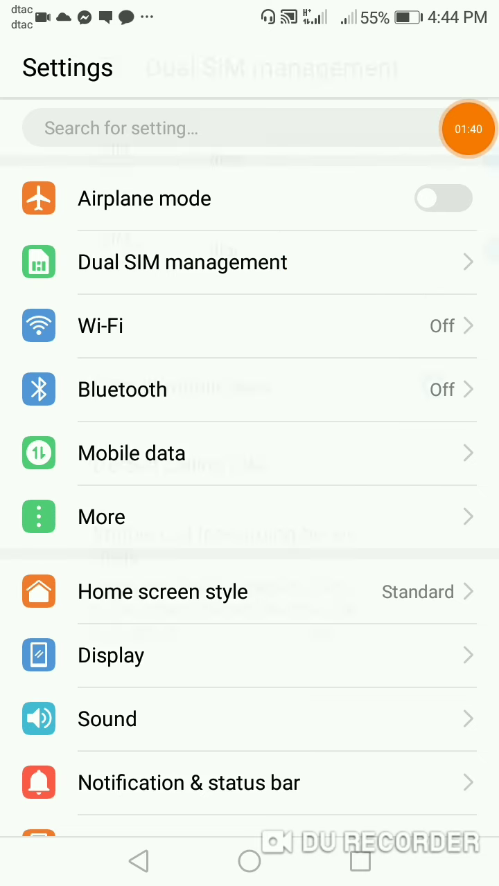
pyautogui.click(182, 262)
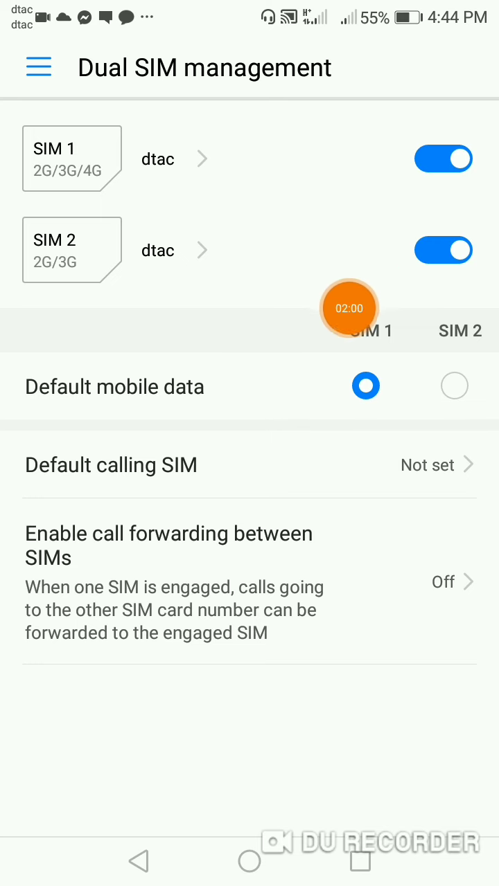
pyautogui.moveTo(355, 244)
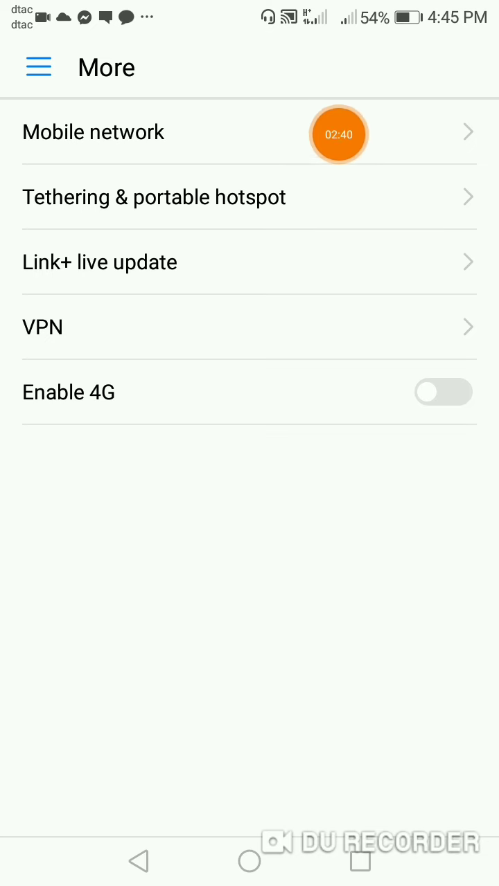
pyautogui.moveTo(433, 136)
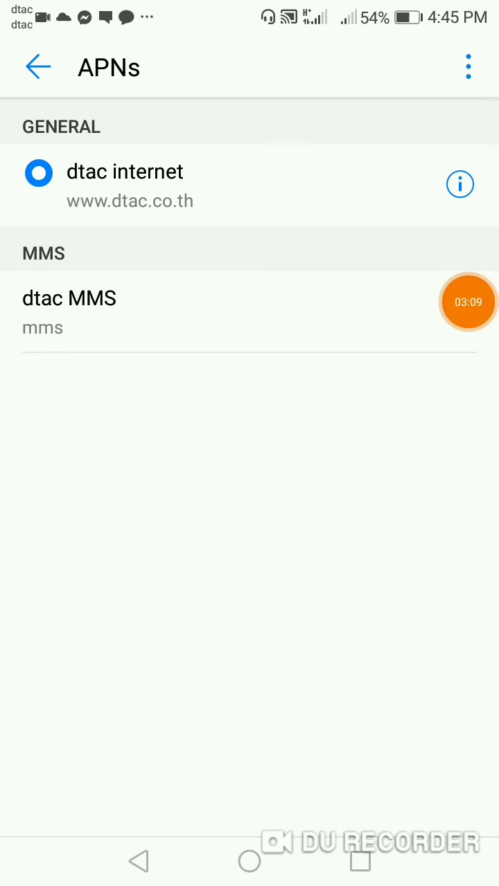
# Create a new access point and set its Name field to 'date'.
pyautogui.click(470, 66)
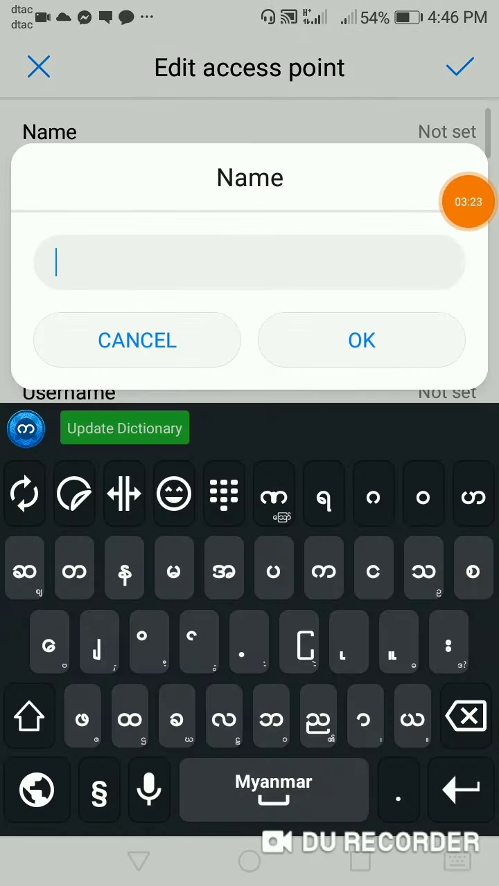
pyautogui.click(38, 790)
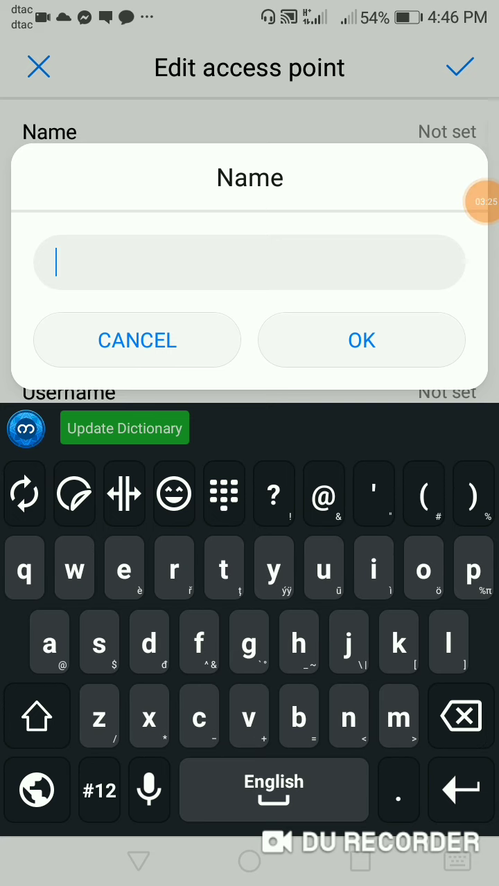
pyautogui.write('d')
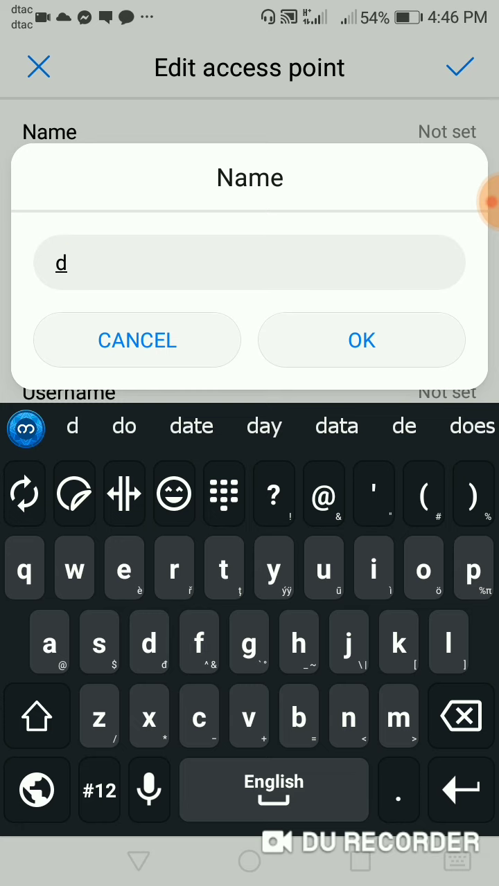
pyautogui.click(191, 427)
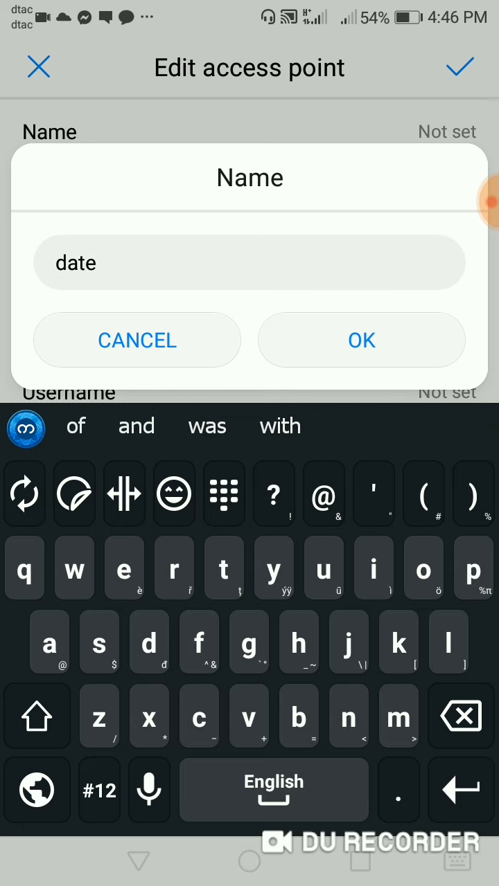
pyautogui.click(360, 341)
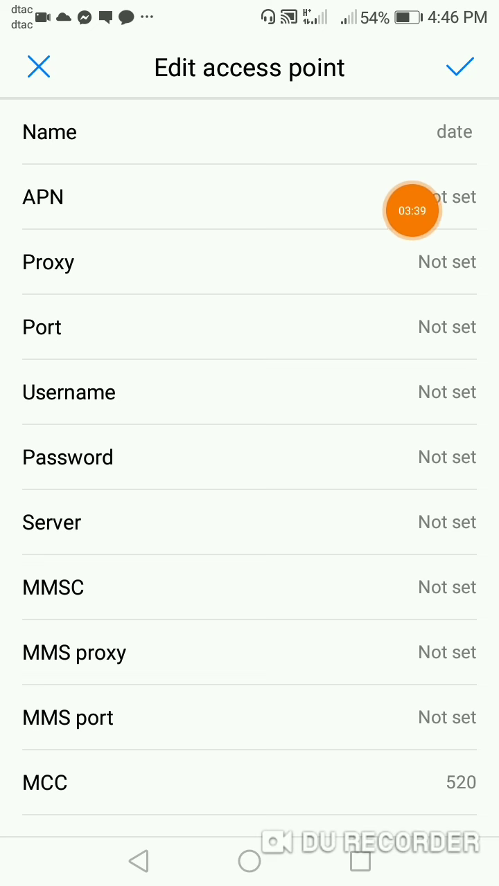
# Set the access point's APN field to 'date internet'.
pyautogui.click(250, 197)
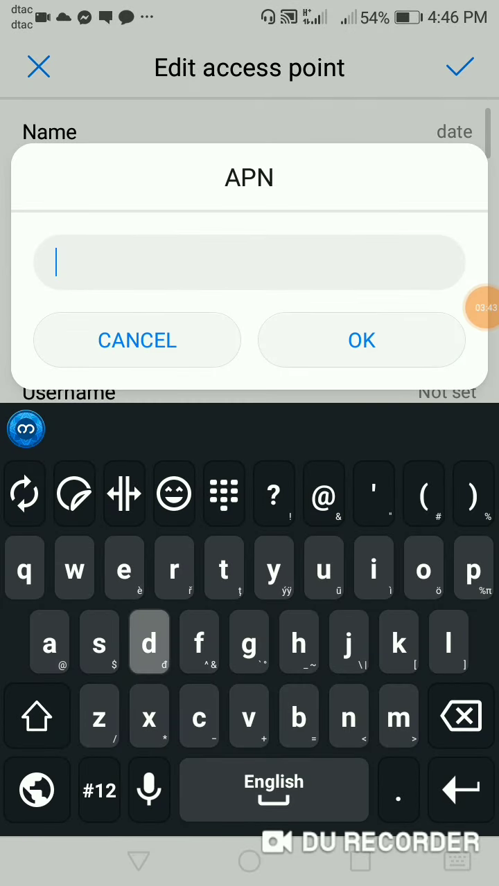
pyautogui.write('da')
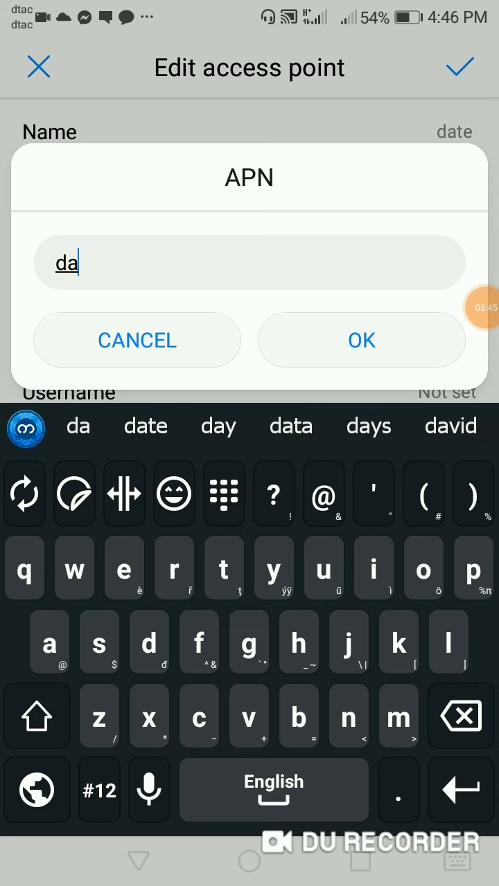
pyautogui.click(146, 427)
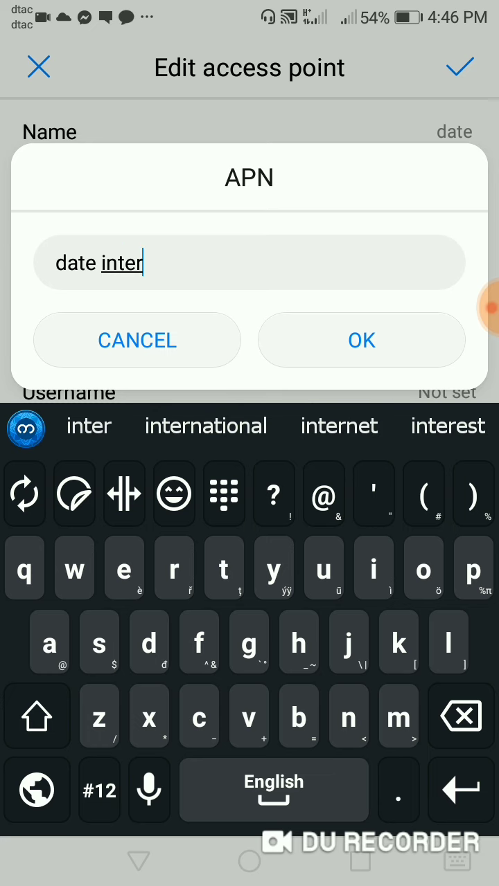
pyautogui.click(338, 426)
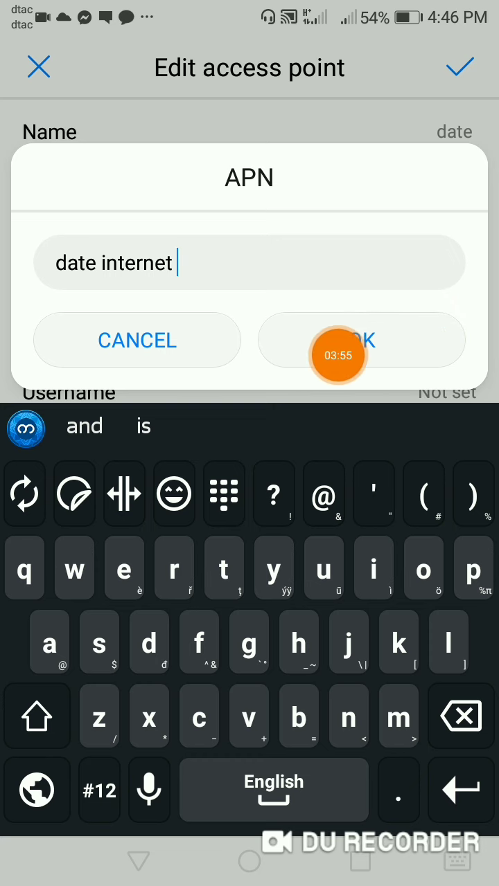
pyautogui.click(361, 340)
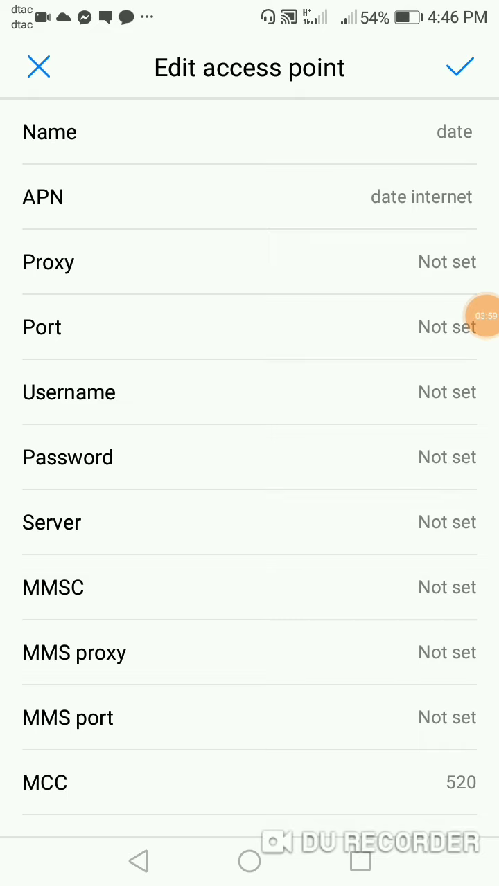
# Review the remaining APN fields and save the 'date' access point to the APNs list.
pyautogui.scroll(-3)
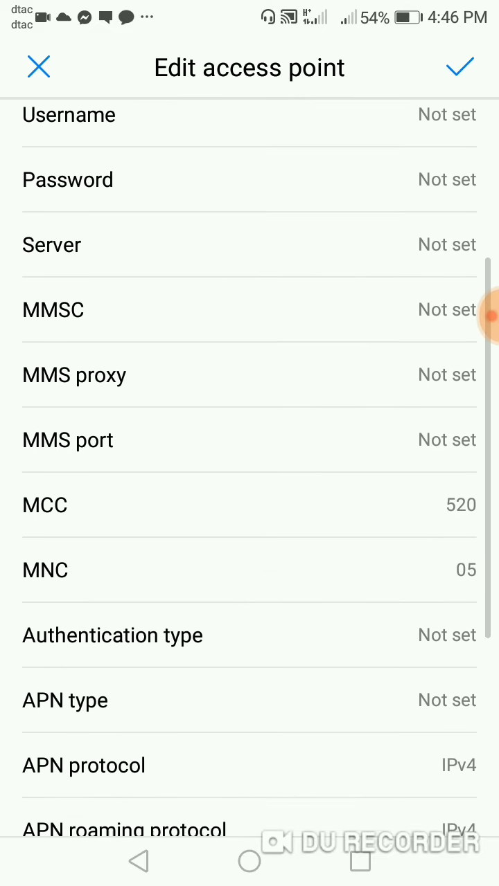
pyautogui.scroll(-3)
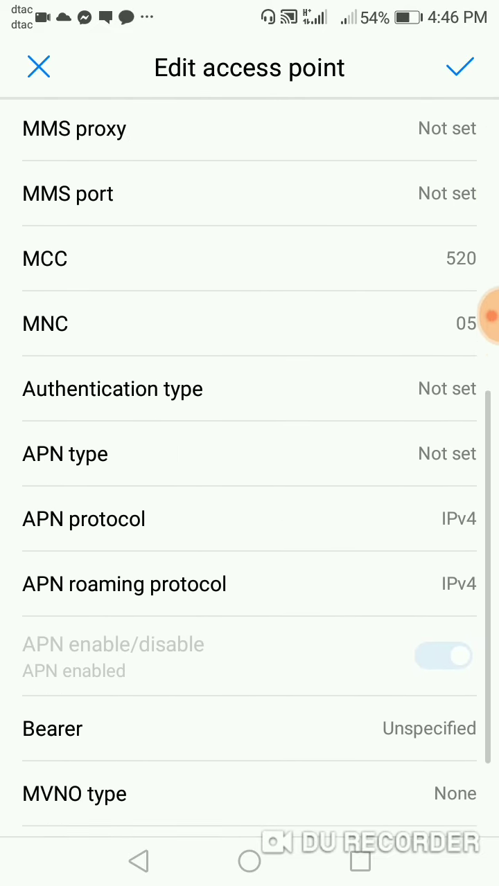
pyautogui.scroll(-3)
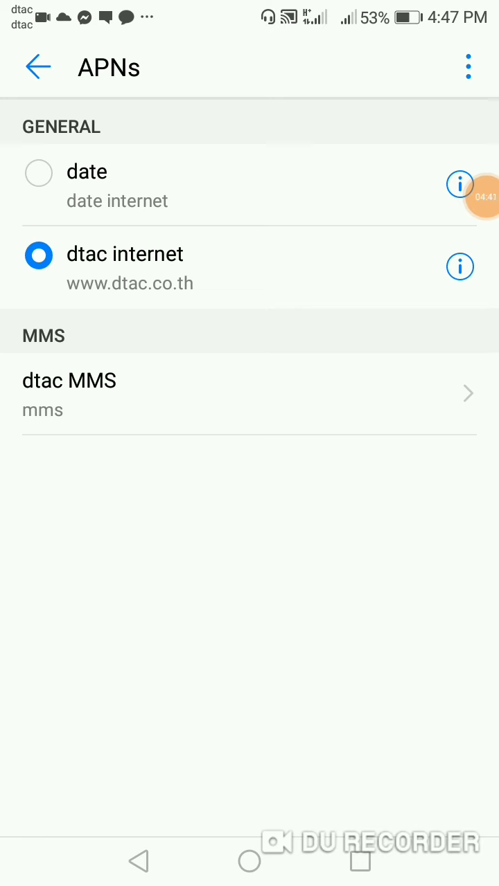
pyautogui.moveTo(287, 172)
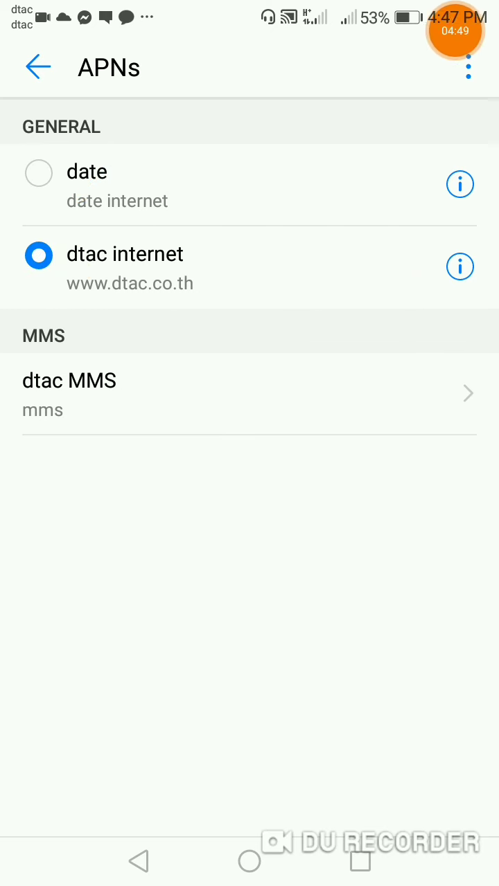
# Exit the APNs list in Settings and return to the home screen.
pyautogui.click(38, 172)
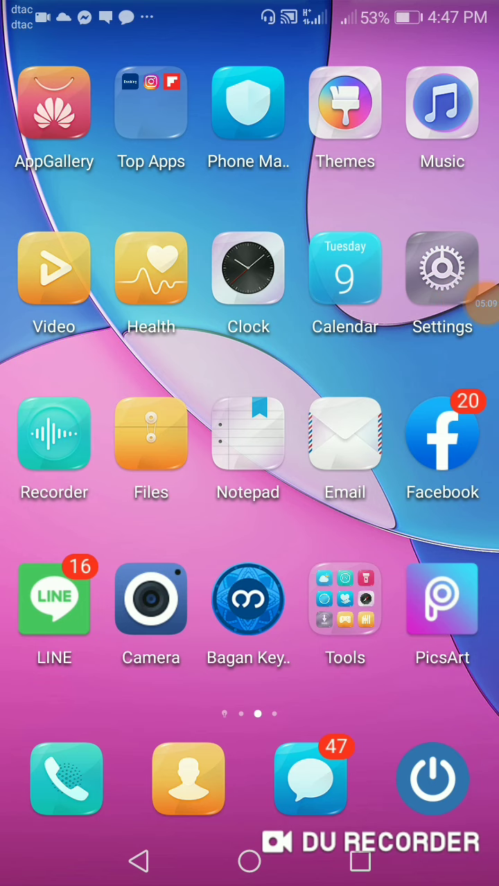
pyautogui.click(465, 304)
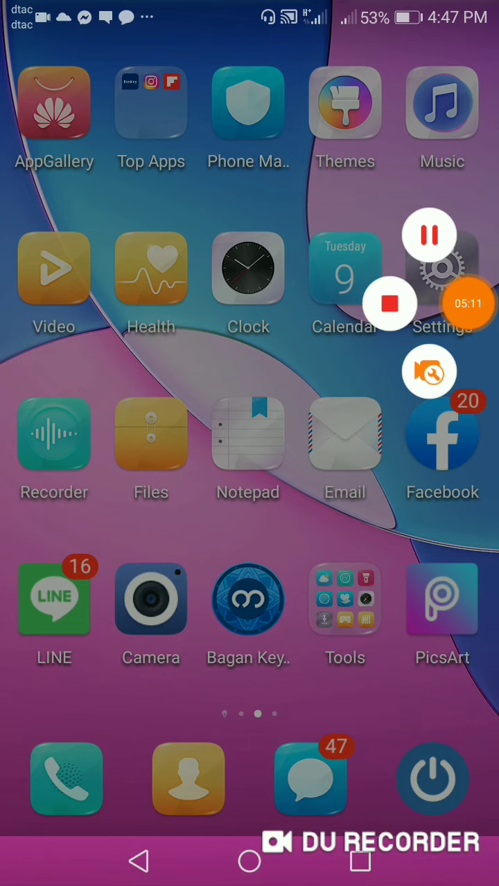